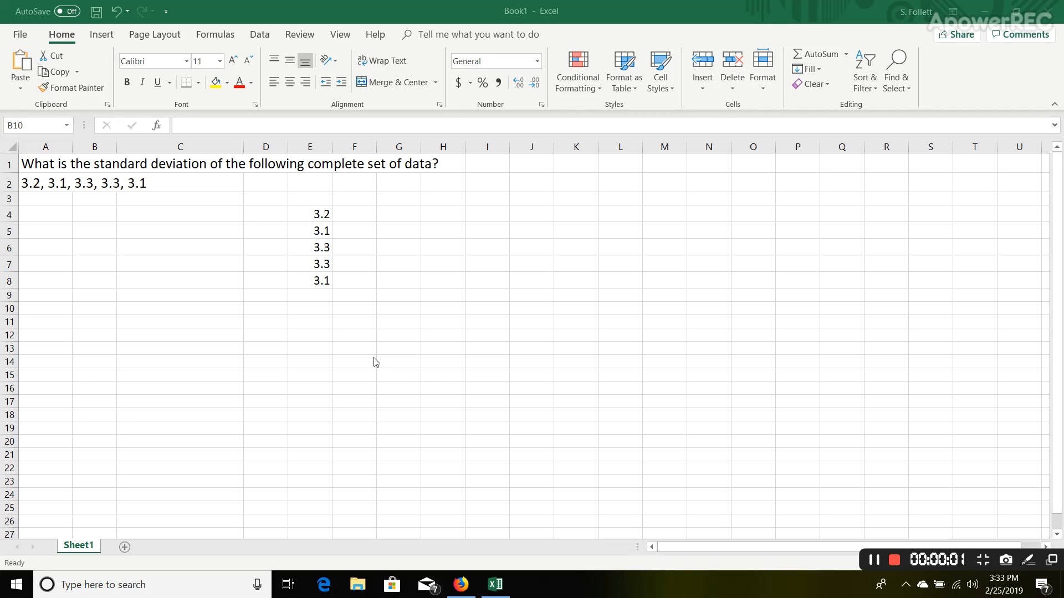
{"action": "mouse_move", "coordinate": [525, 434]}
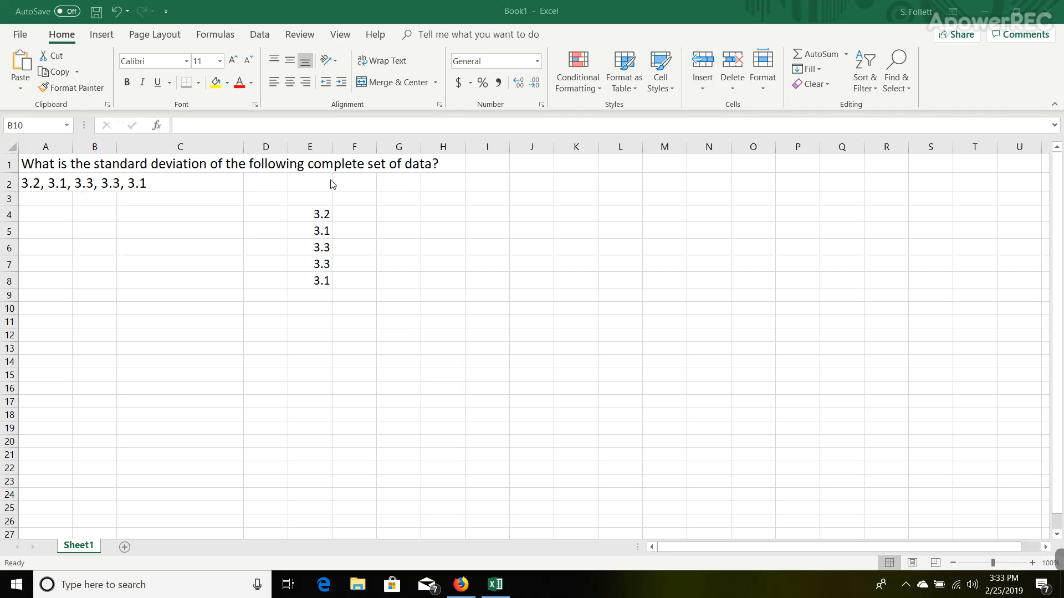
{"action": "mouse_move", "coordinate": [93, 186]}
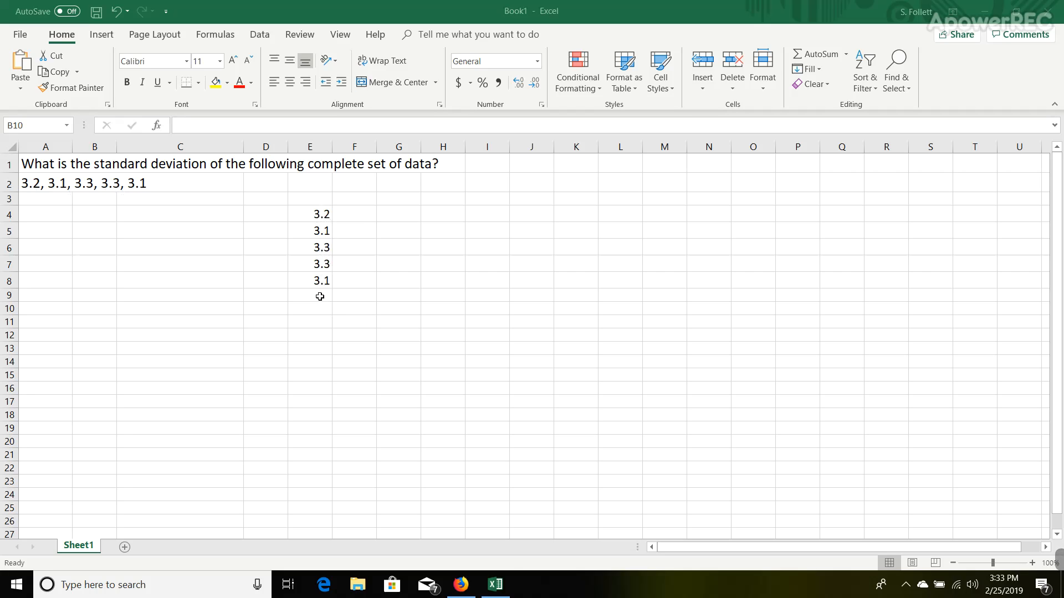
Enter =STDEV.P(E4:E8) in cell E9, returning 0.089443 for the five values
{"action": "left_click", "coordinate": [309, 295]}
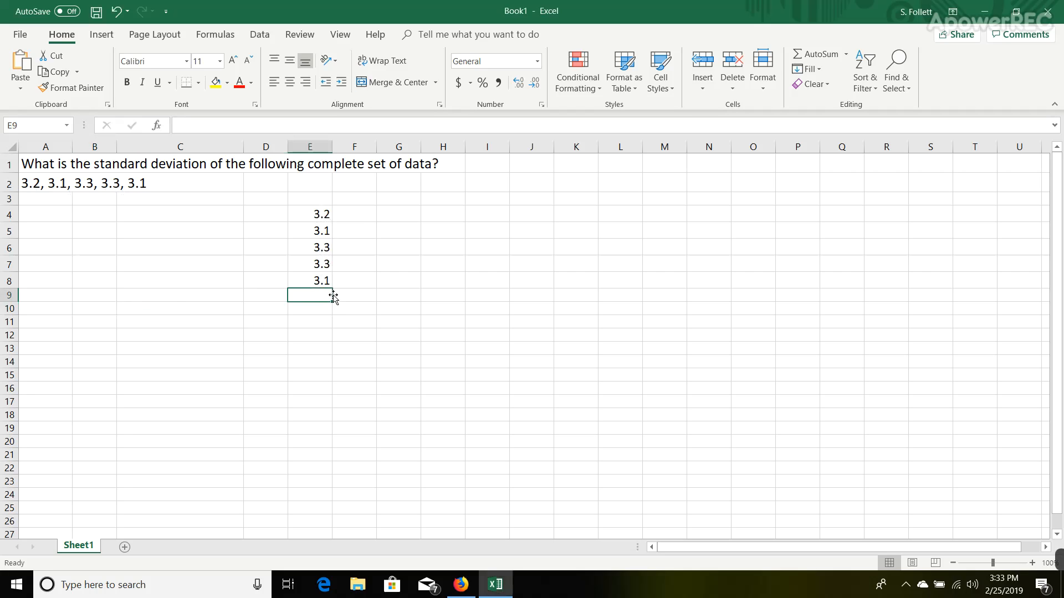
{"action": "type", "text": "="}
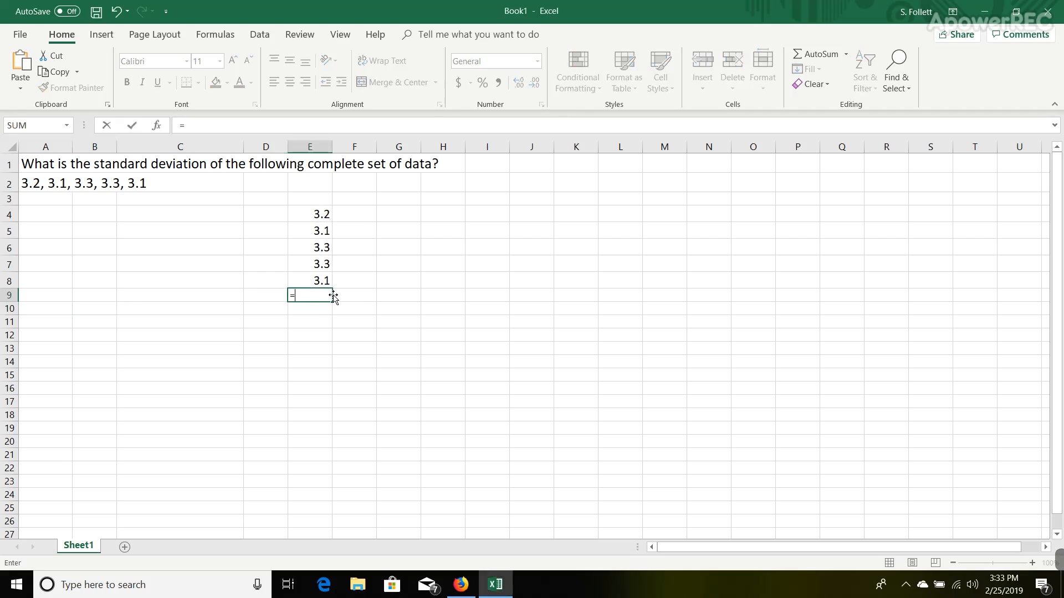
{"action": "type", "text": "stde"}
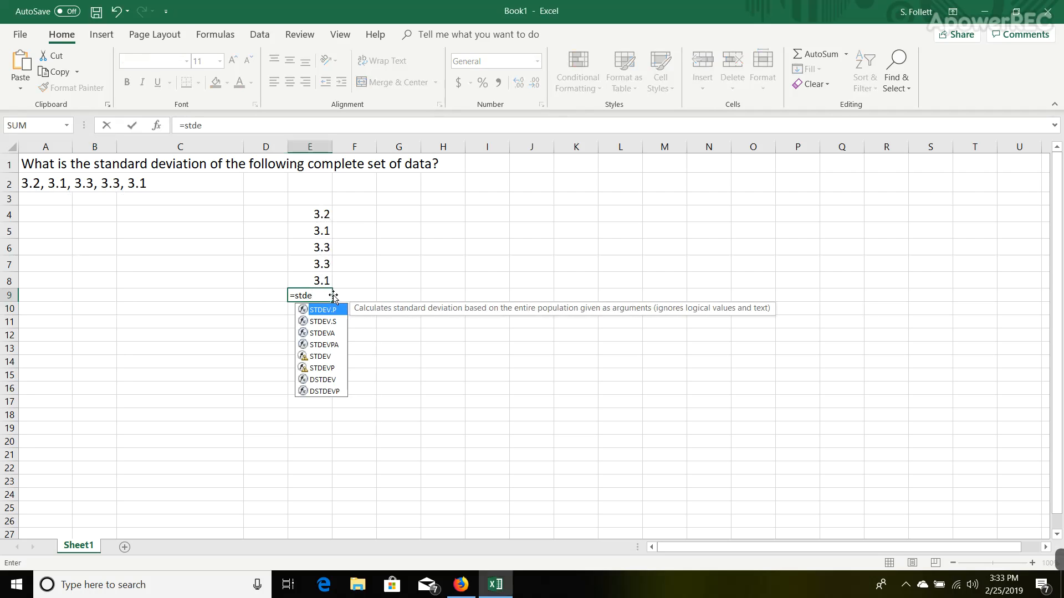
{"action": "mouse_move", "coordinate": [332, 318]}
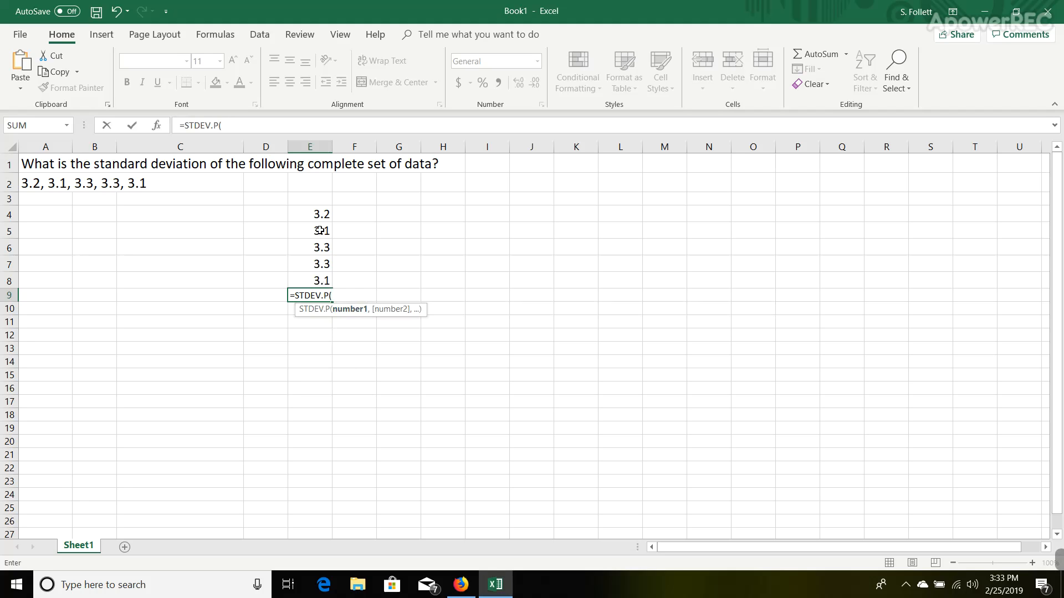
{"action": "left_click_drag", "start_coordinate": [310, 213], "coordinate": [309, 280]}
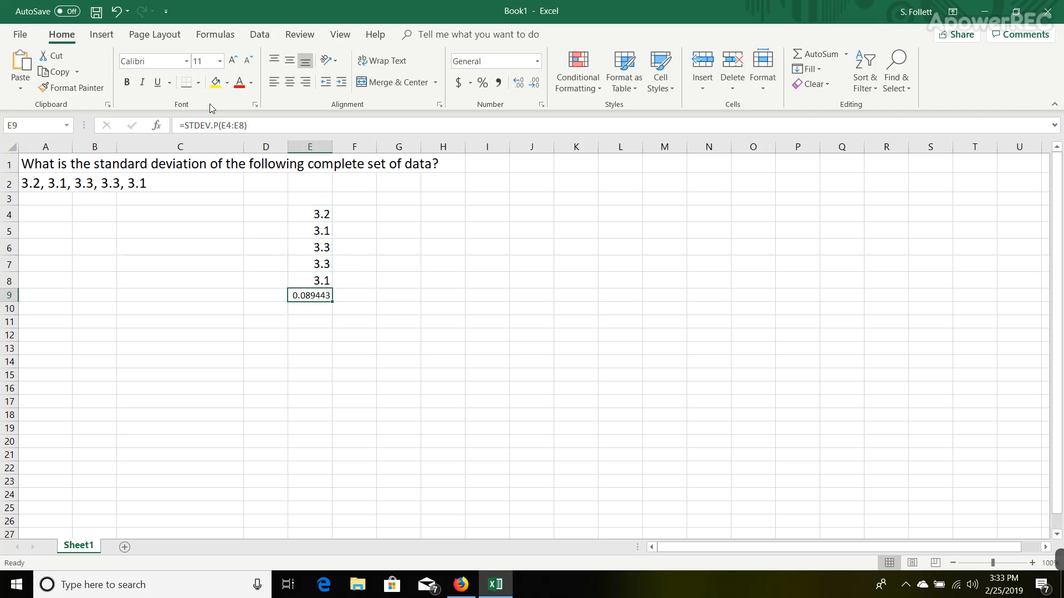
Set cell E9's font size to 16 so the result reads 0.0894427
{"action": "left_click", "coordinate": [218, 61]}
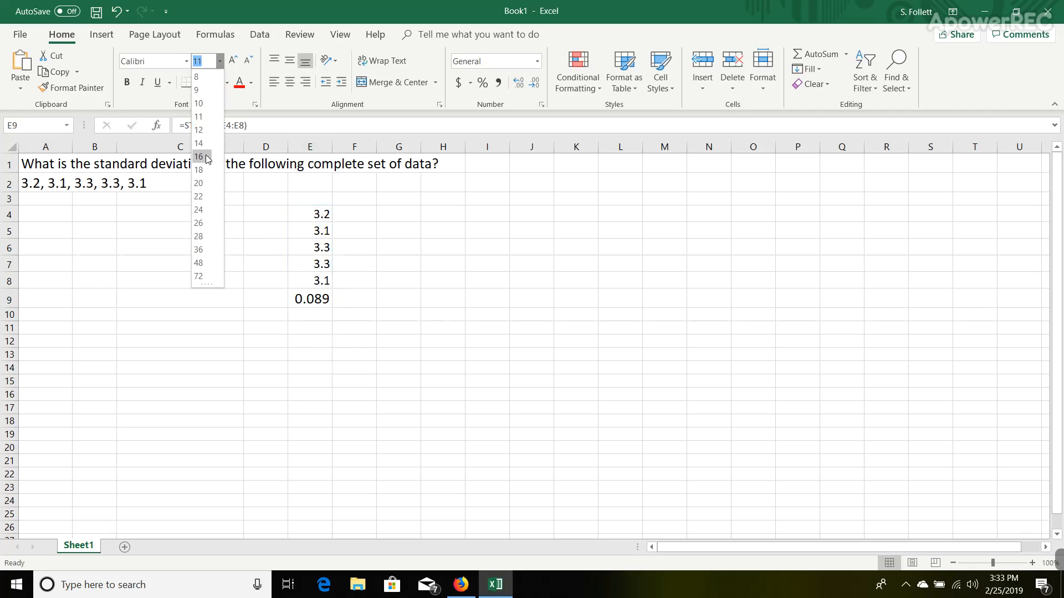
{"action": "left_click", "coordinate": [197, 156]}
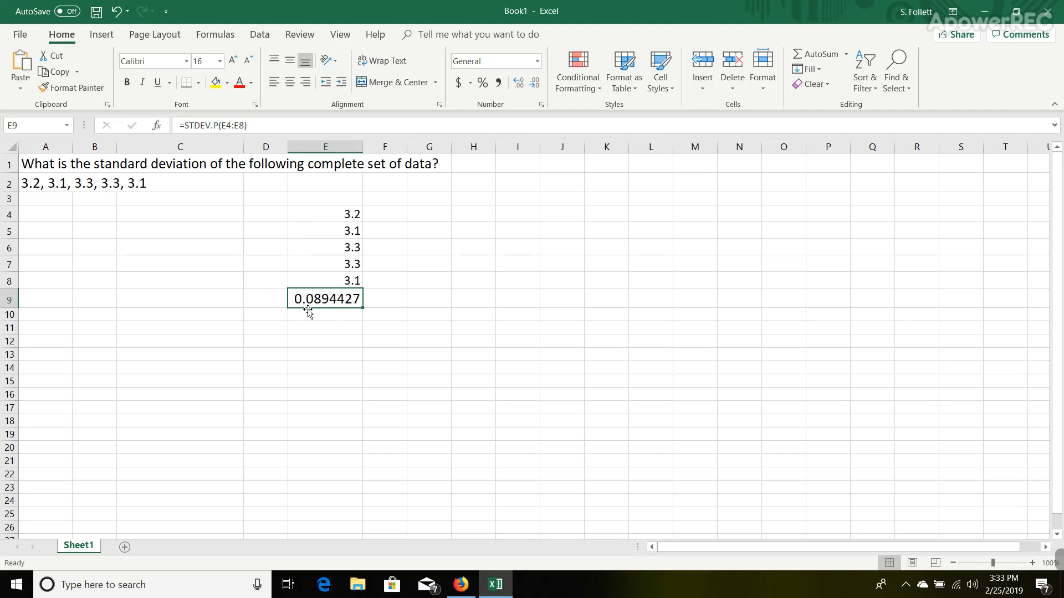
{"action": "mouse_move", "coordinate": [334, 298]}
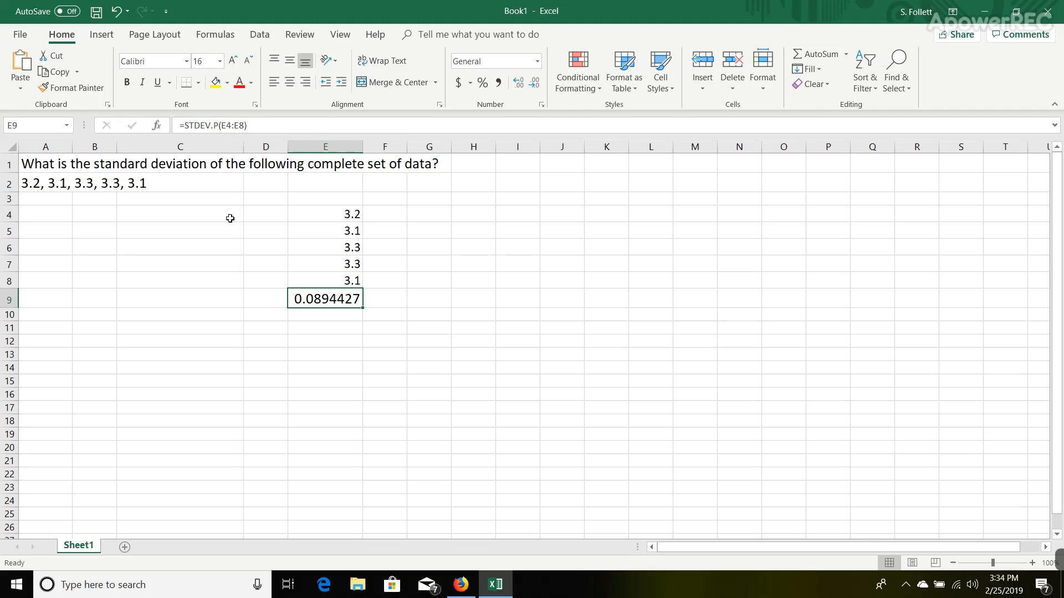
{"action": "mouse_move", "coordinate": [225, 255]}
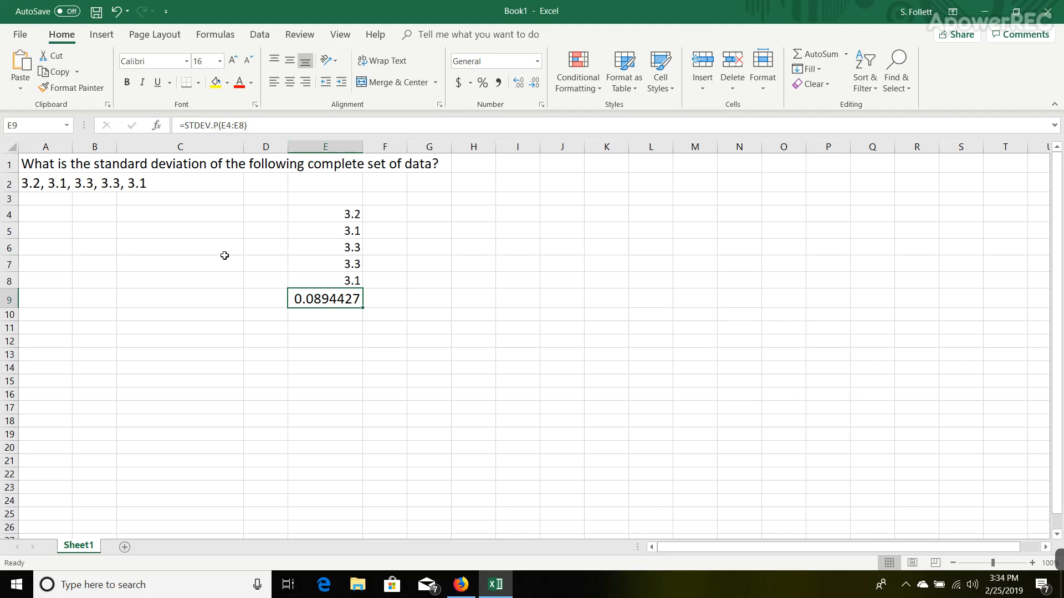